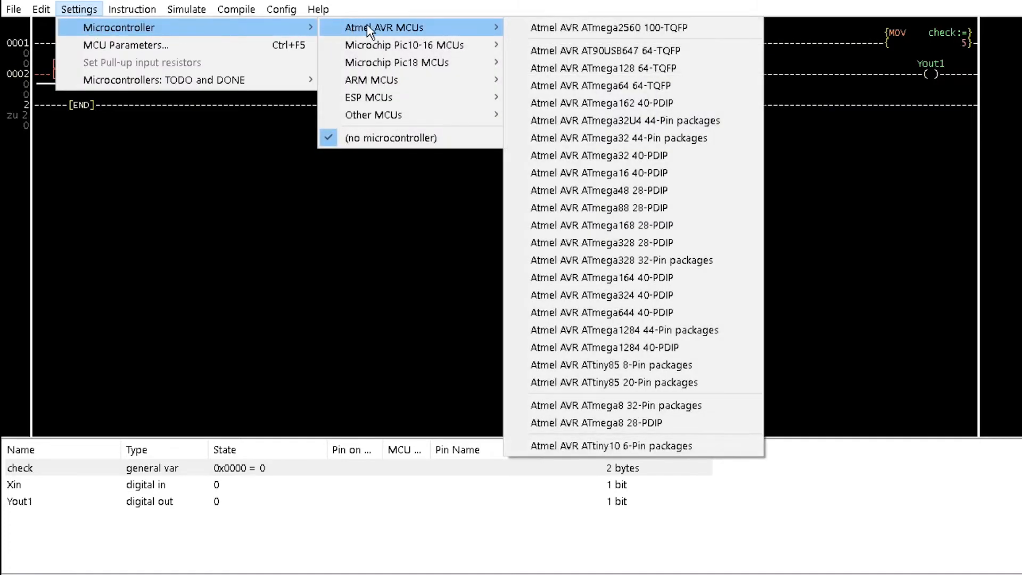
mouse_move(404, 45)
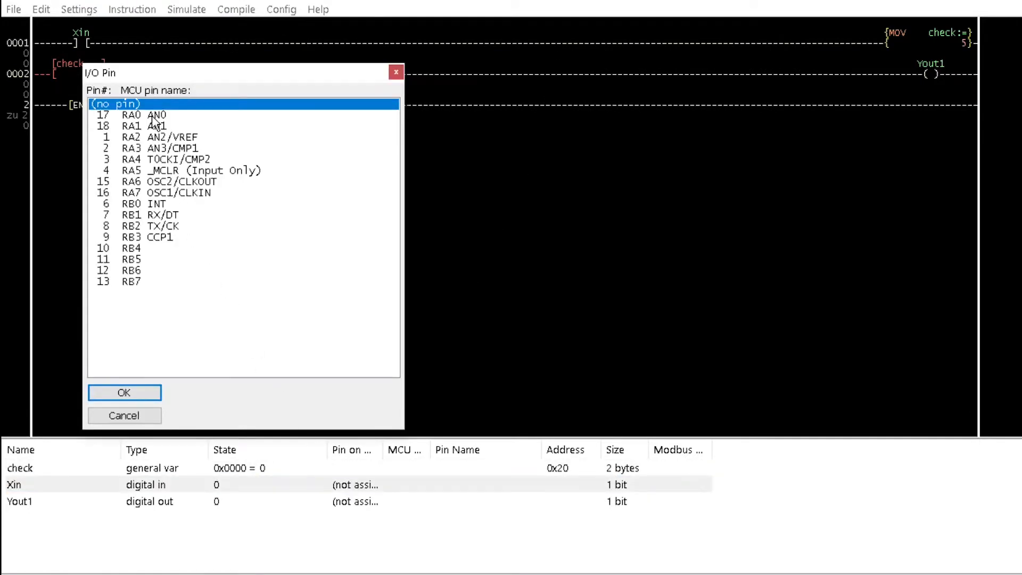
Step: Assign Xin to pin RB0 and Yout1 to pin RB1 in the I/O list
click(124, 392)
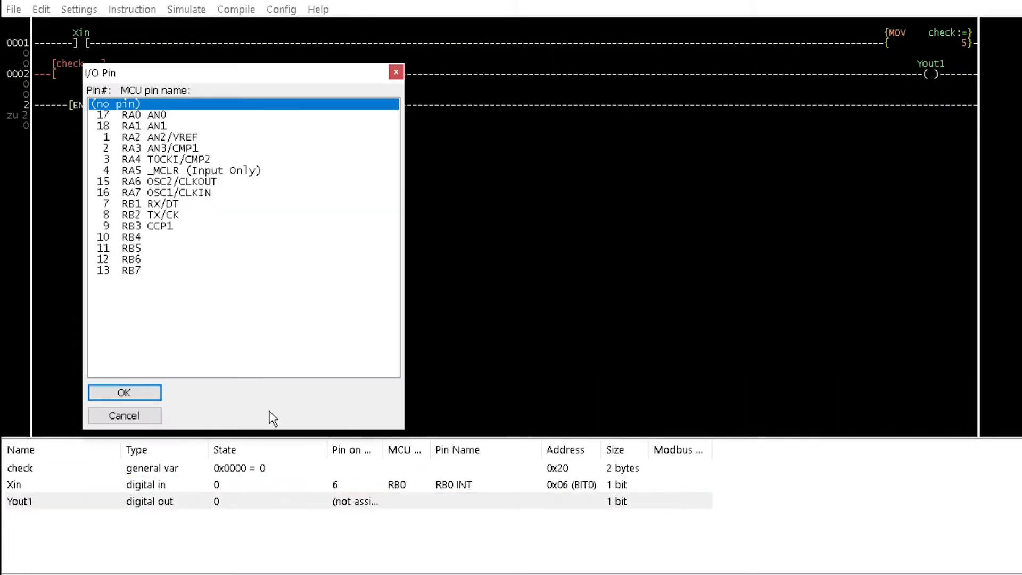
click(124, 392)
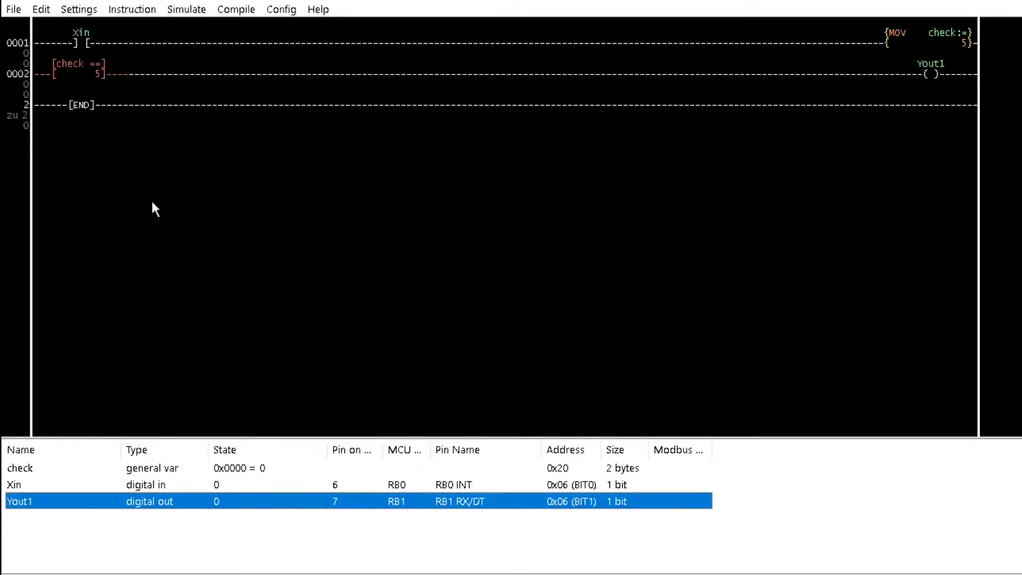
click(14, 9)
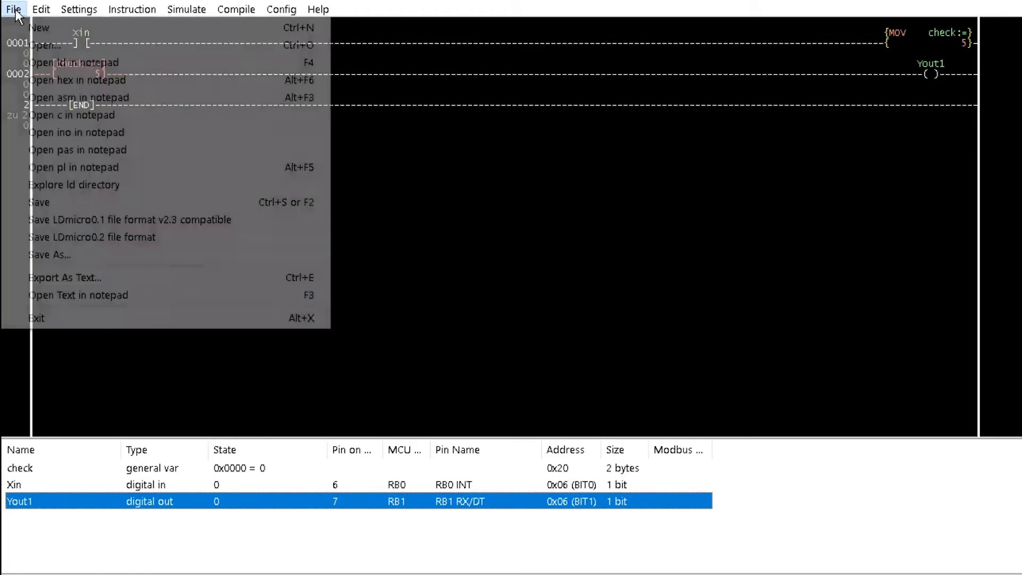
mouse_move(46, 69)
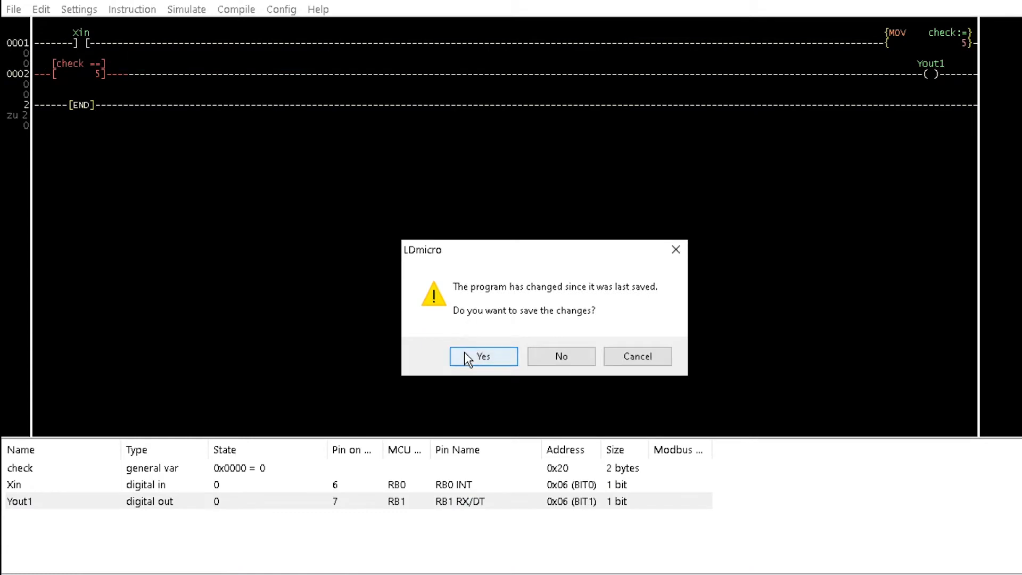
Step: Save changes and view the .ld text with its PIC16F628 variables, pins 6 and 7, and rungs
click(483, 356)
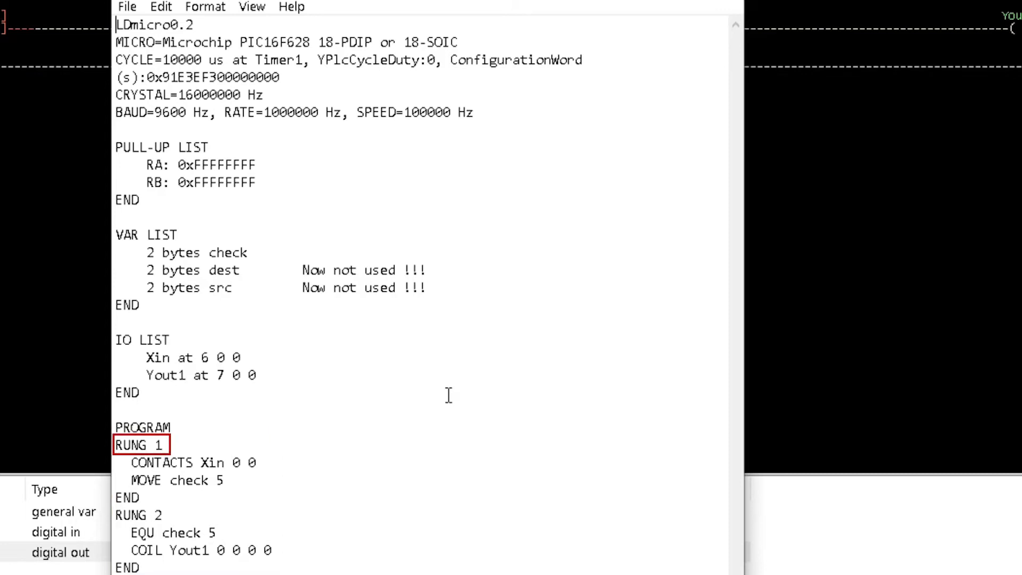
click(140, 514)
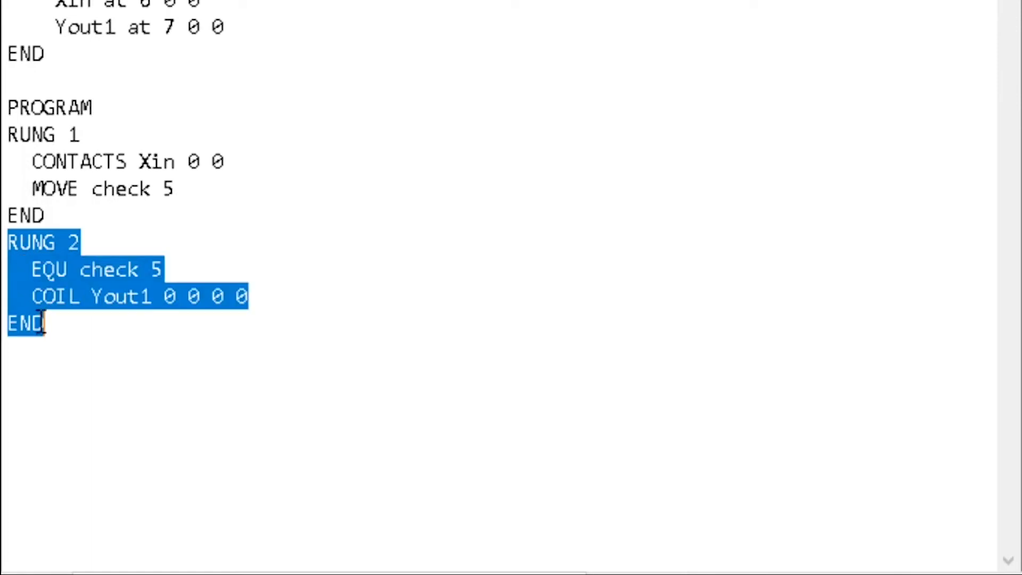
Step: Paste a copy of RUNG 2 after END and change its compare value 5 to 10
click(32, 353)
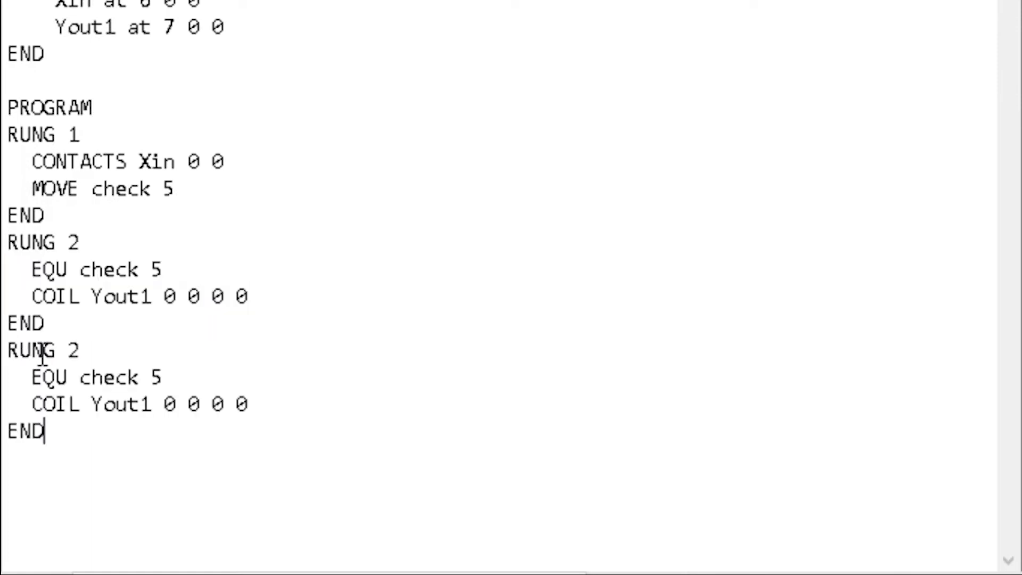
click(181, 377)
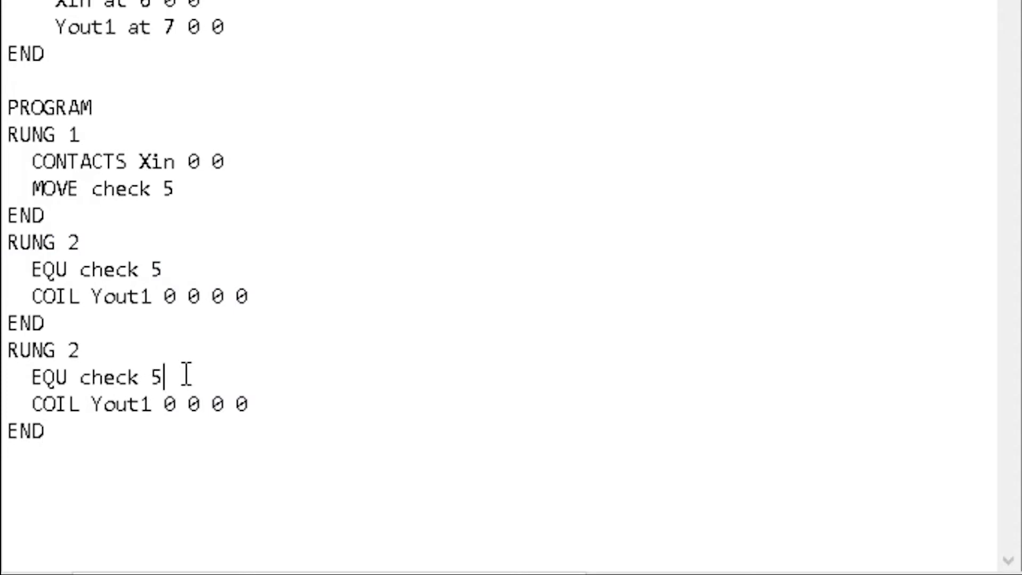
text(10)
click(140, 404)
text(2)
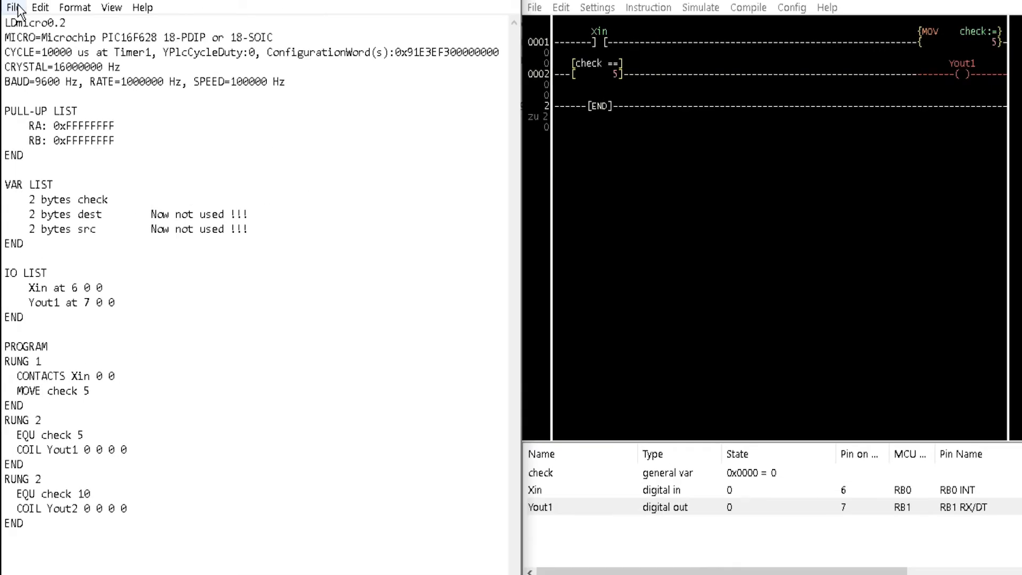
mouse_move(270, 23)
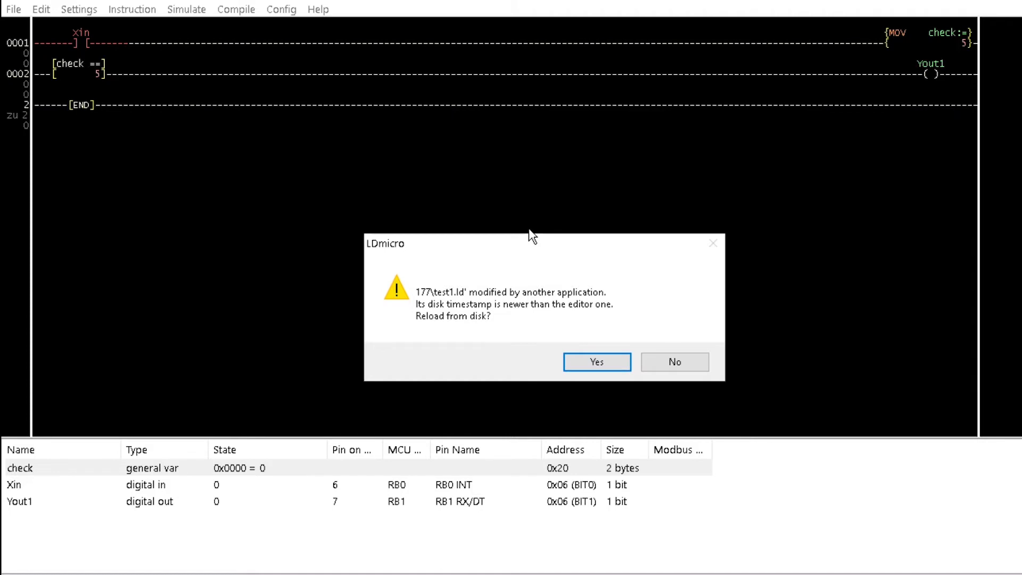
mouse_move(559, 312)
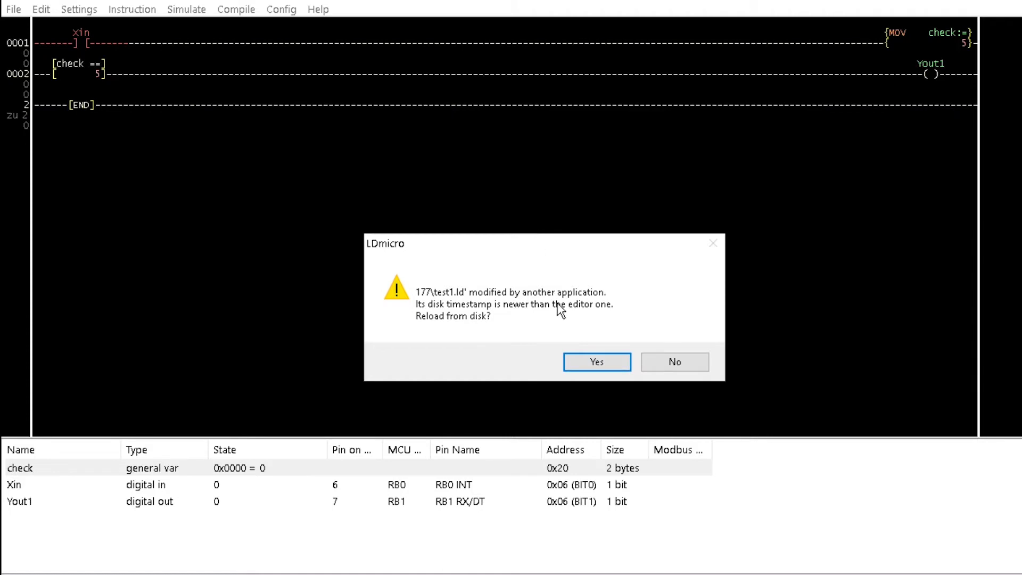
Step: Accept reloading from disk to show the third rung comparing check with 10 driving Yout2
click(597, 362)
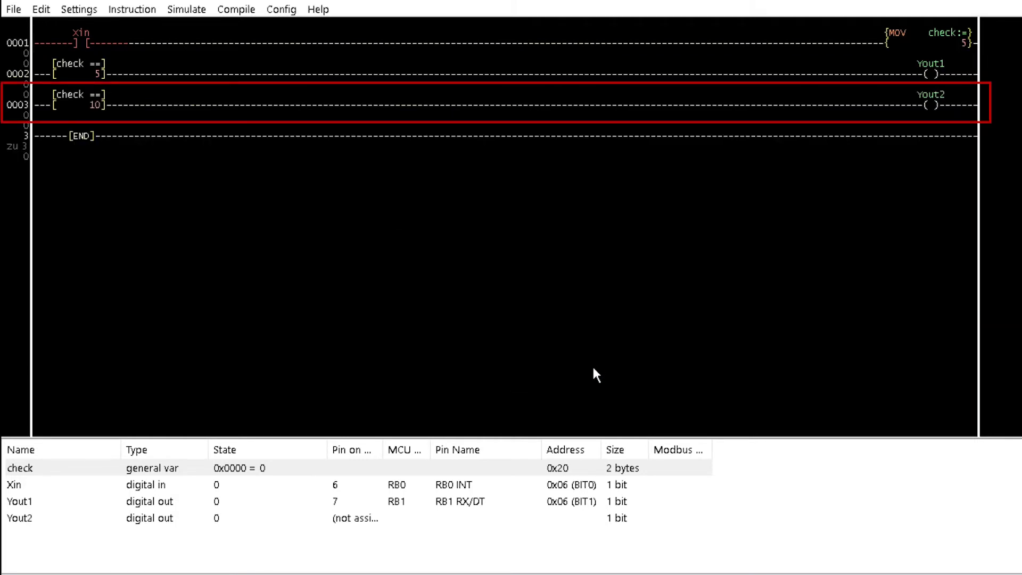
mouse_move(601, 370)
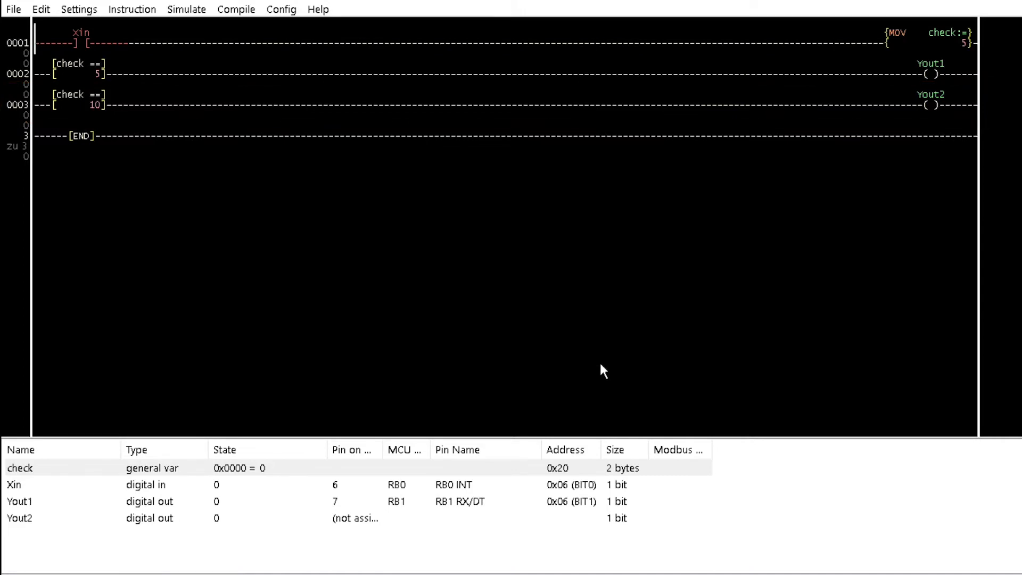
mouse_move(592, 374)
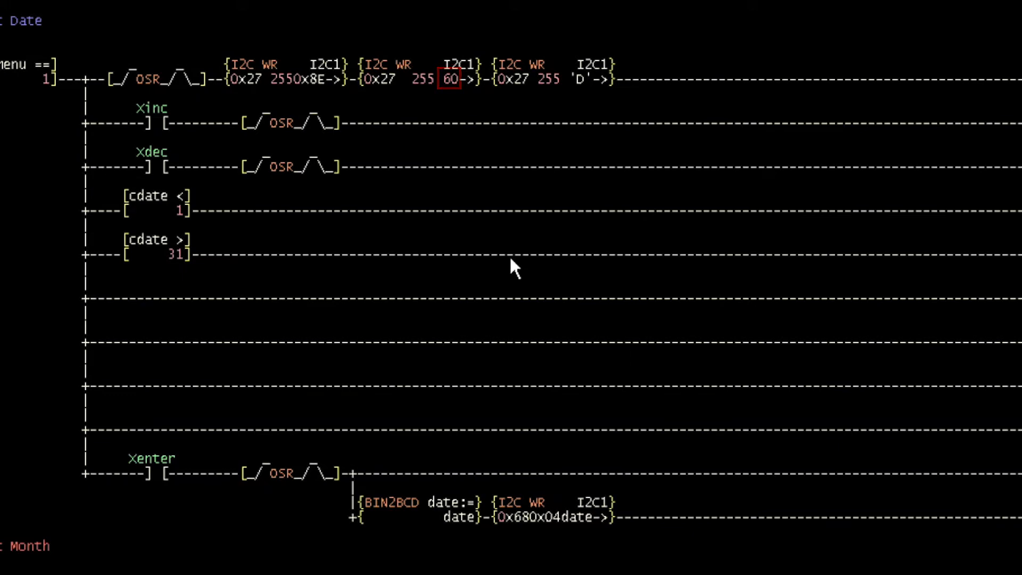
Step: Inspect and close the settings of the I2C WR element sending 60 in the Set Date rung
double_click(450, 79)
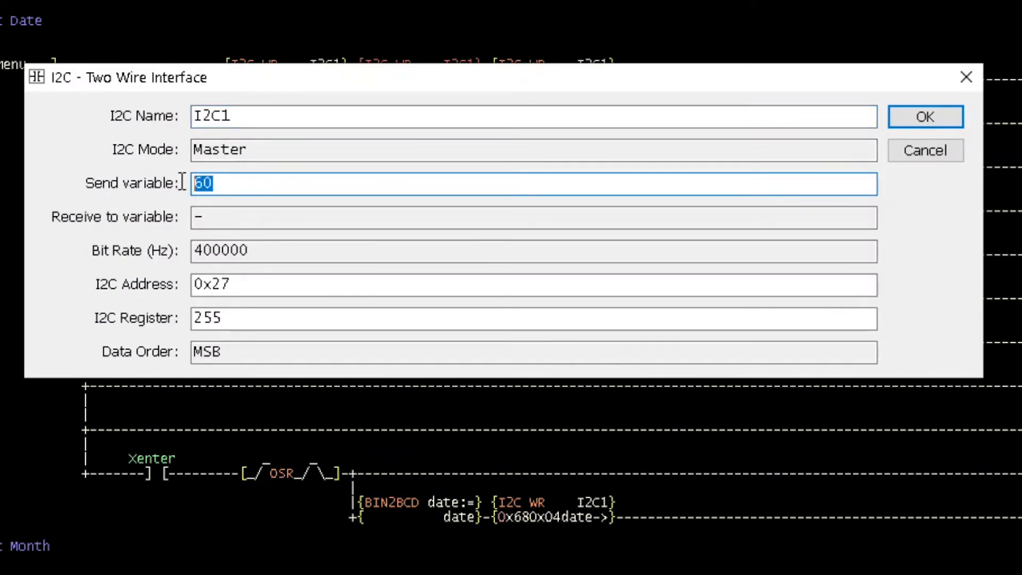
mouse_move(911, 281)
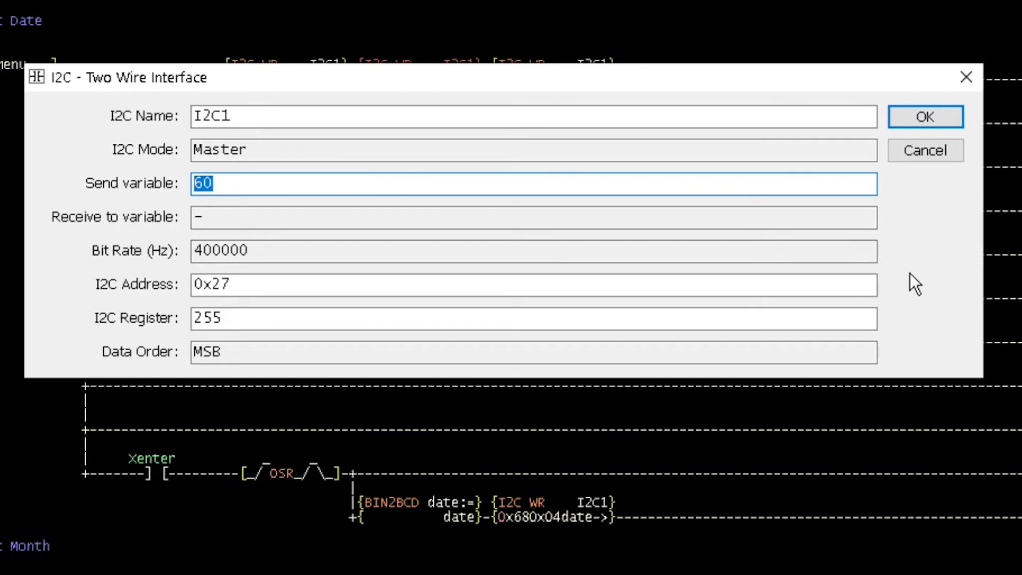
click(925, 117)
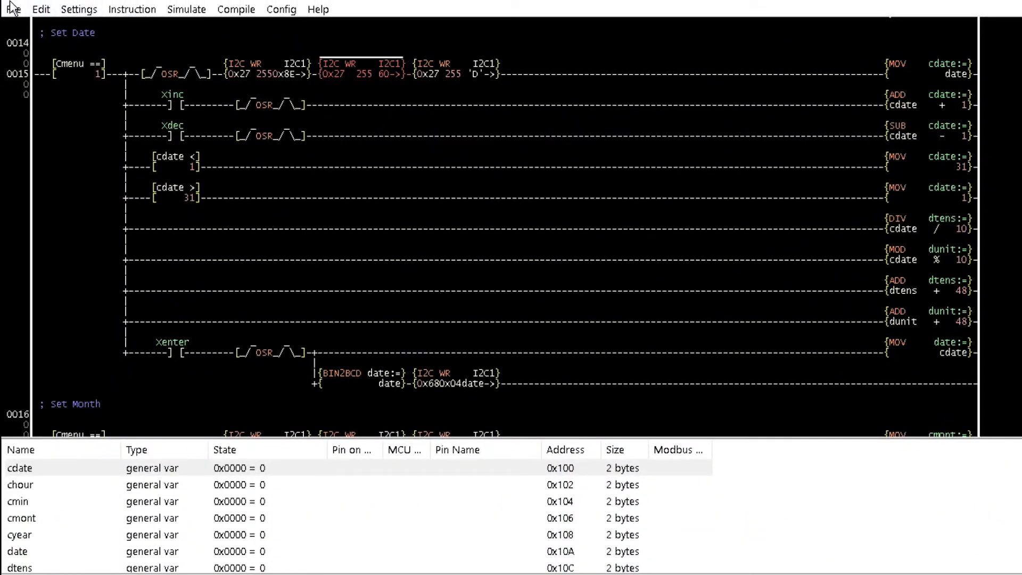
Step: Open the date program's ladder text in Notepad and scroll to RUNG 15
click(10, 9)
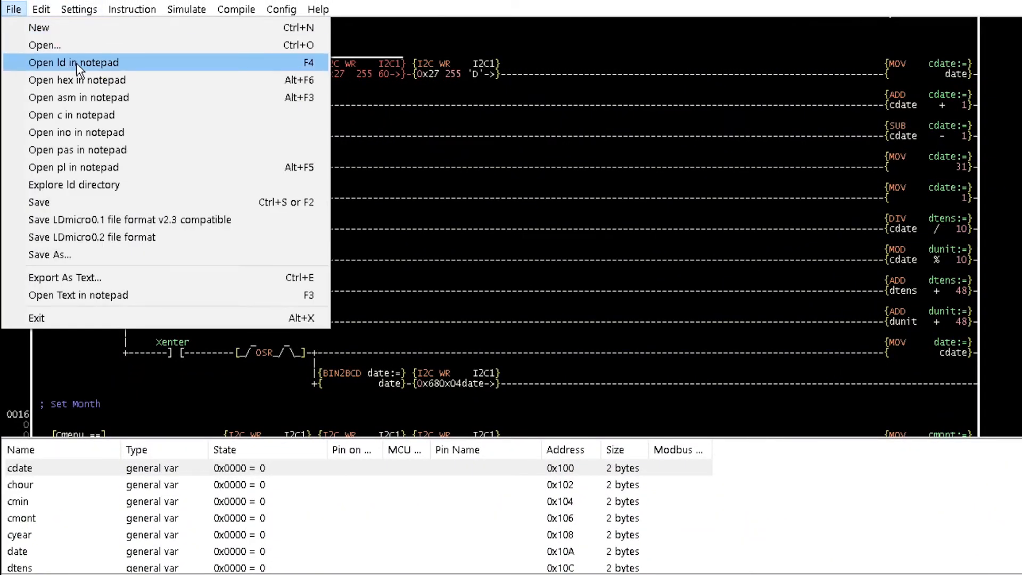
click(75, 63)
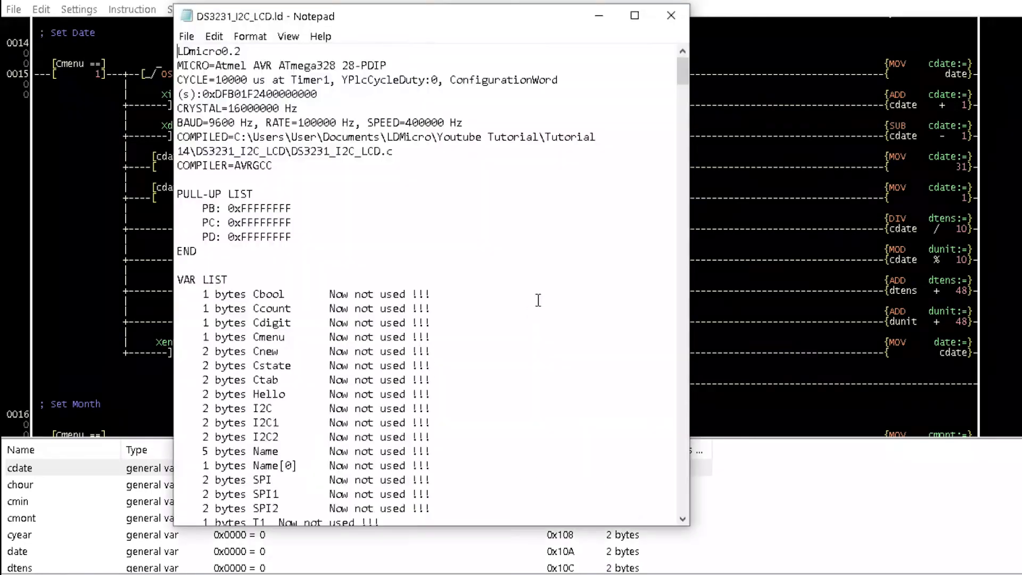
scroll(down, 3)
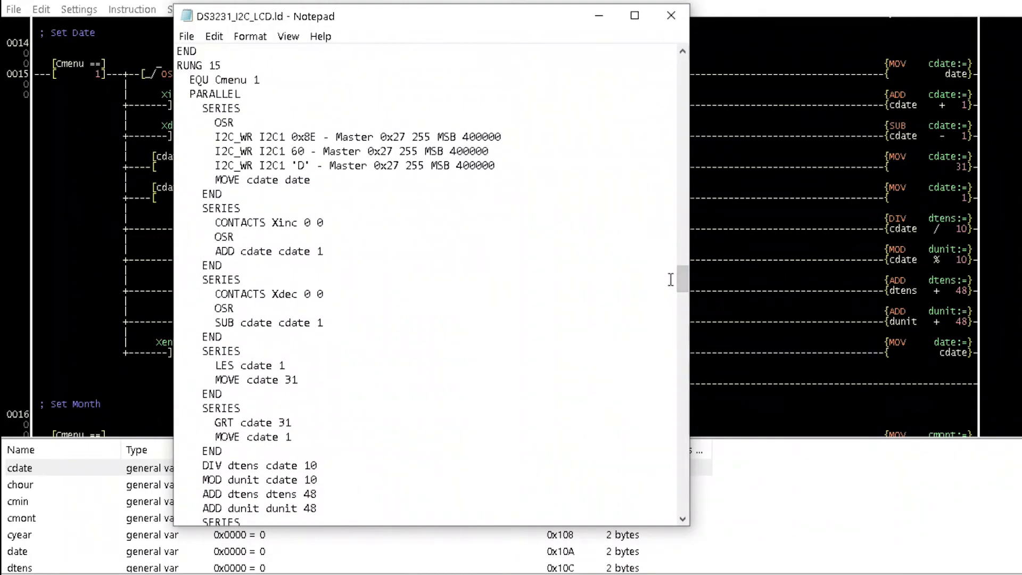
Step: Replace the I2C write value 60 with '<', save, and close Notepad
double_click(299, 151)
text('<')
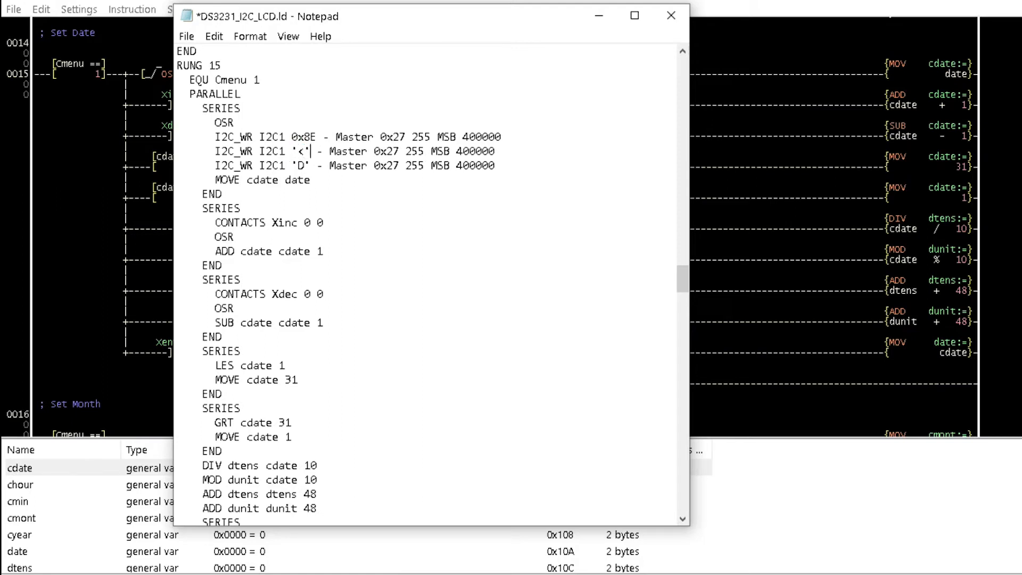
click(185, 36)
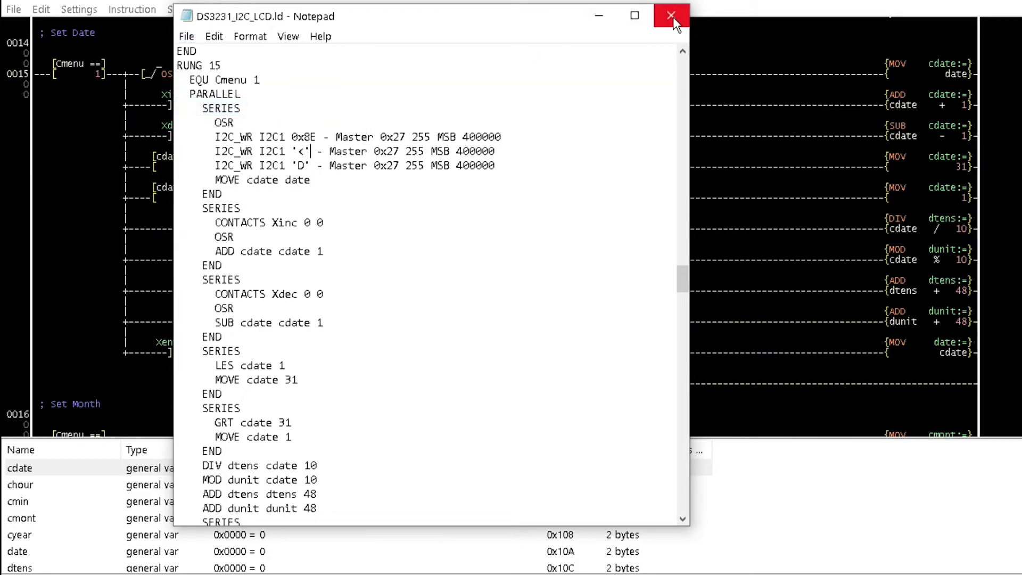
click(667, 15)
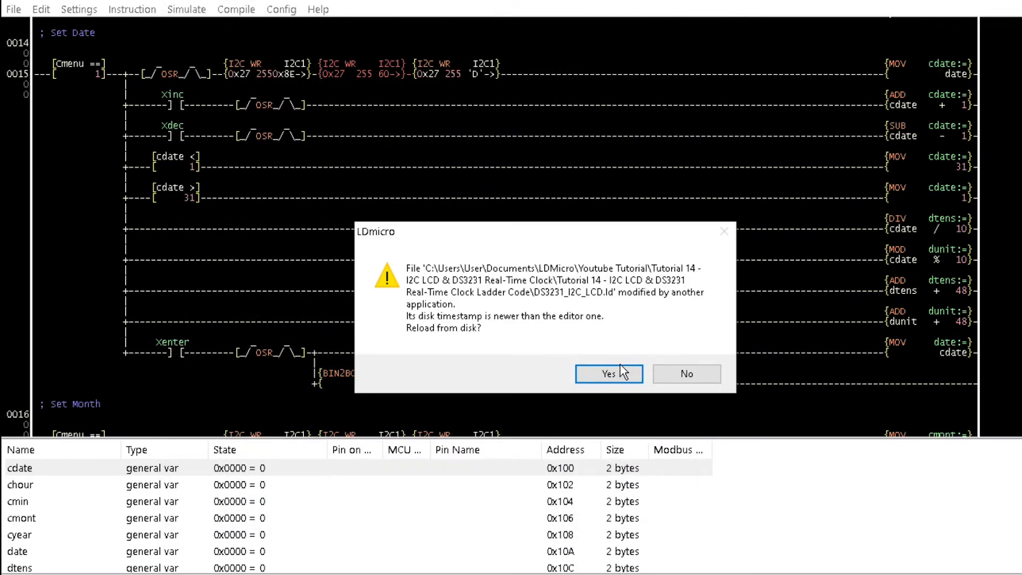
Step: Reload the ladder, change RUNG 29's 45 to '-', and reload again
click(609, 374)
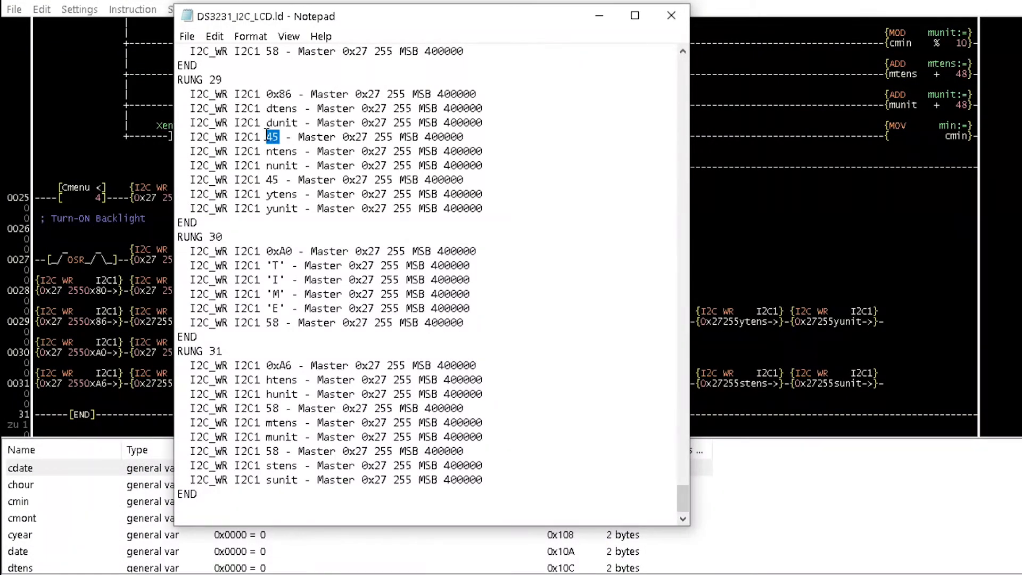
text('-')
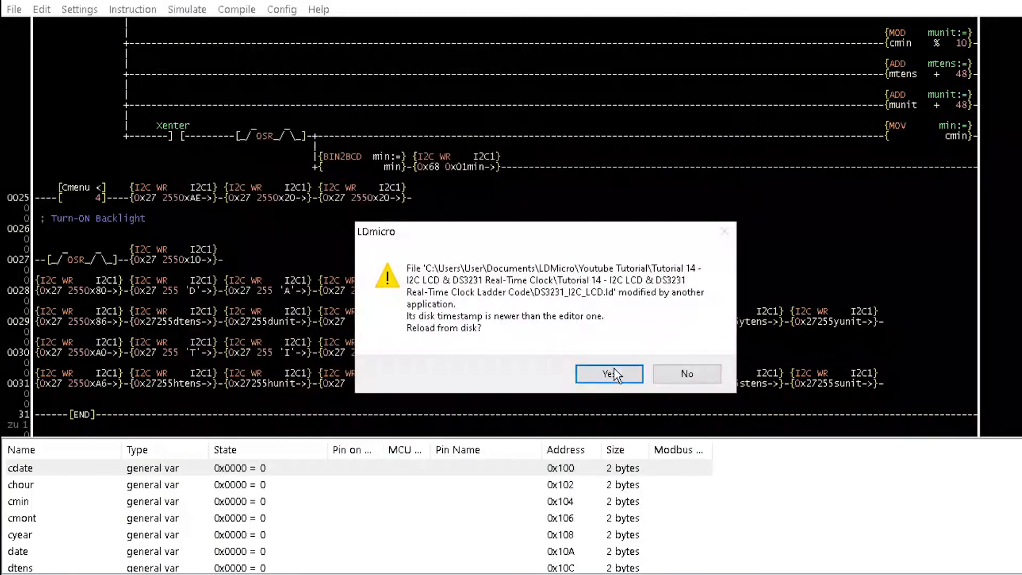
click(609, 374)
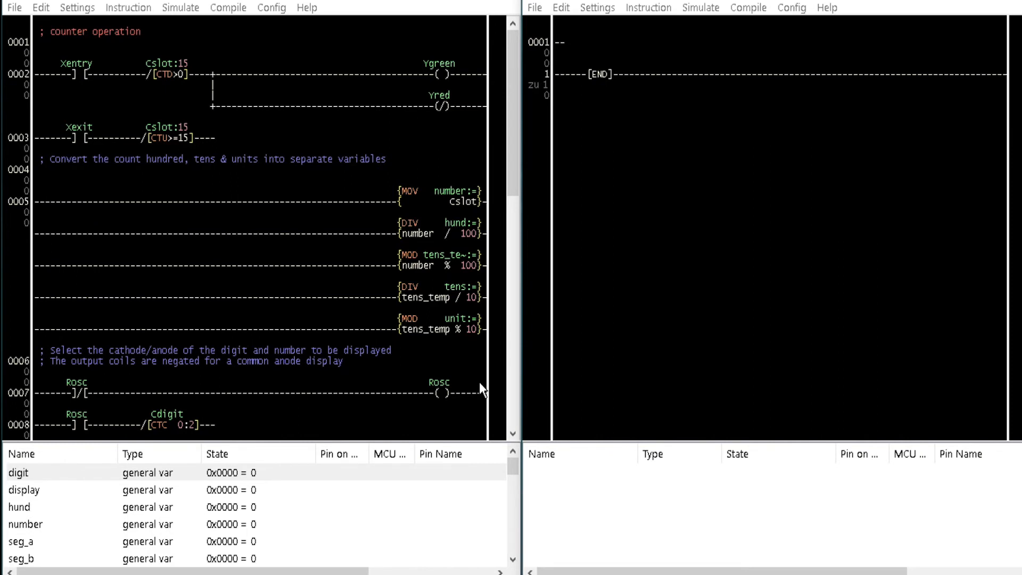
mouse_move(34, 83)
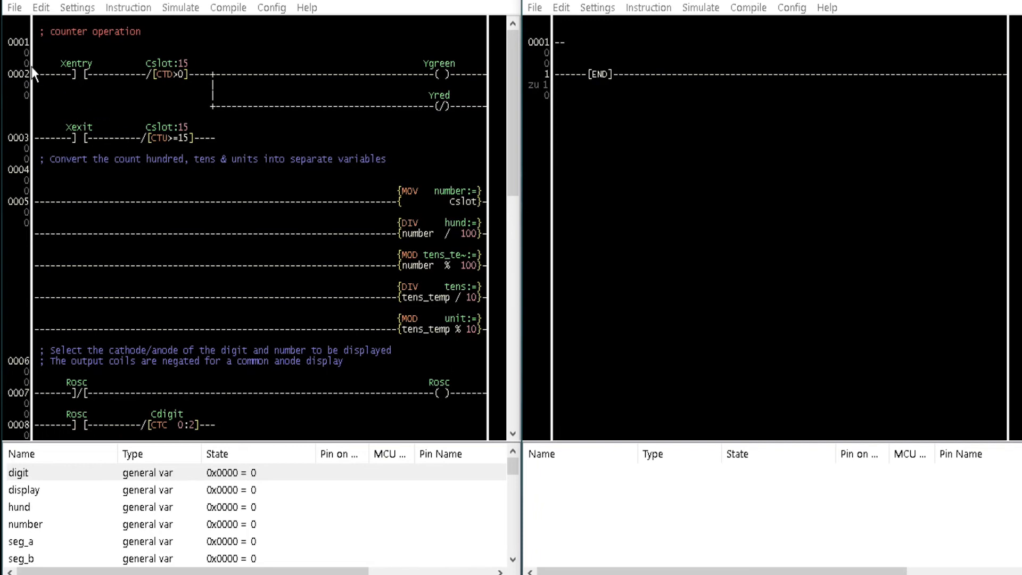
Step: Open the counter program's text in Notepad and select its rungs for copying into test.ld
click(18, 8)
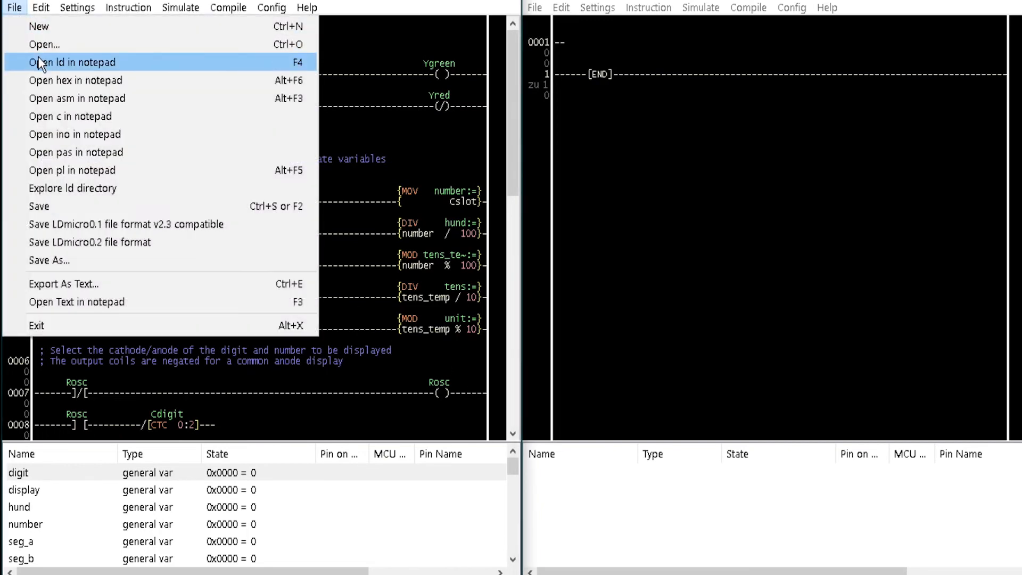
click(64, 62)
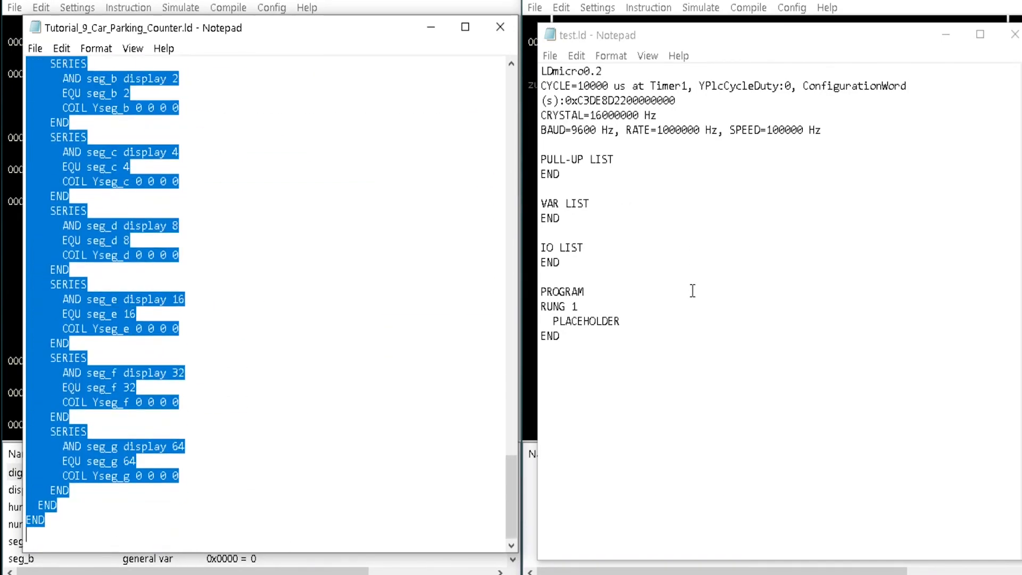
drag(540, 301, 560, 342)
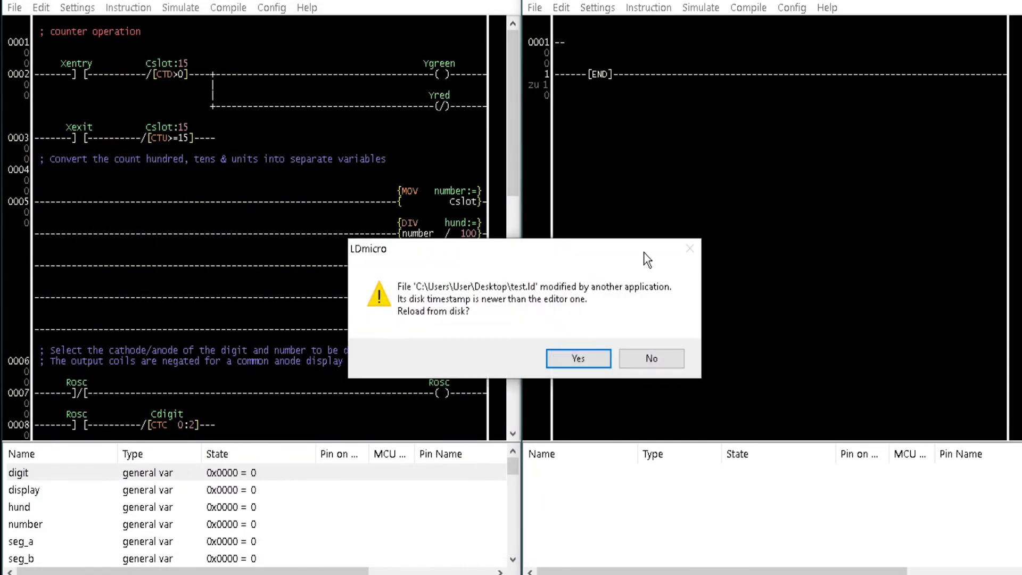
Step: Reload test.ld and scroll through the copied rungs down to the seven-segment outputs
click(578, 358)
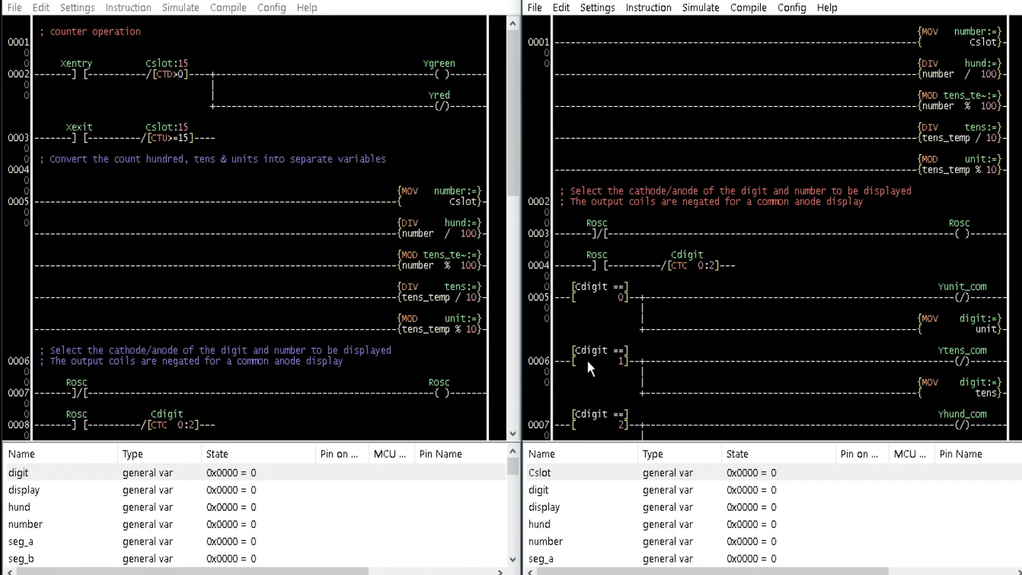
mouse_move(912, 282)
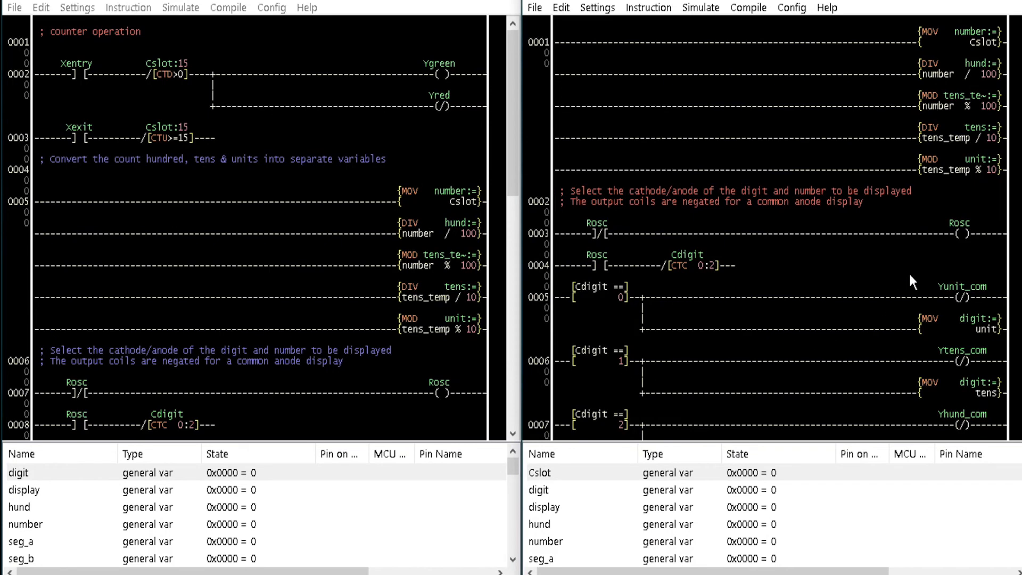
scroll(down, 3)
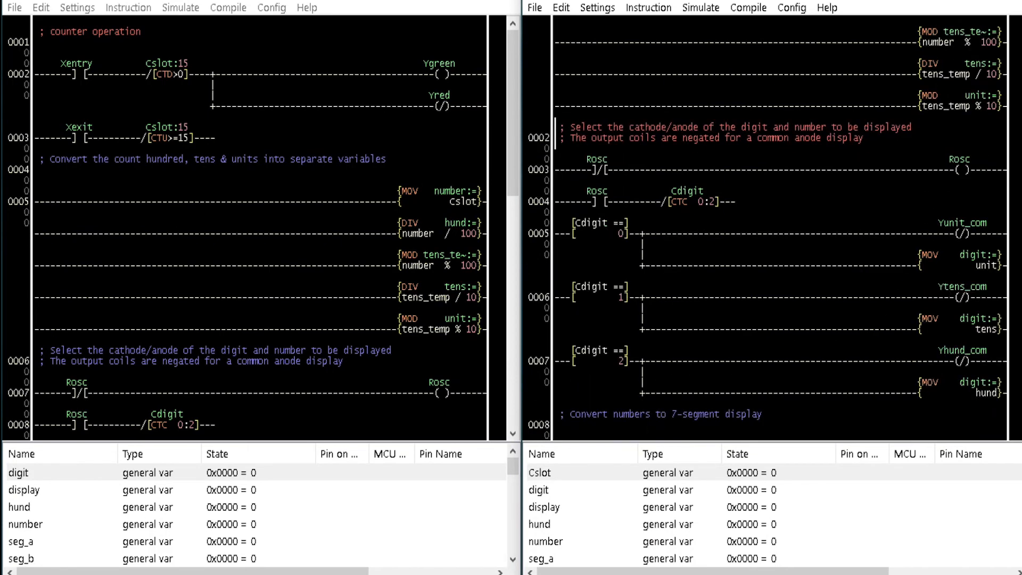
scroll(down, 3)
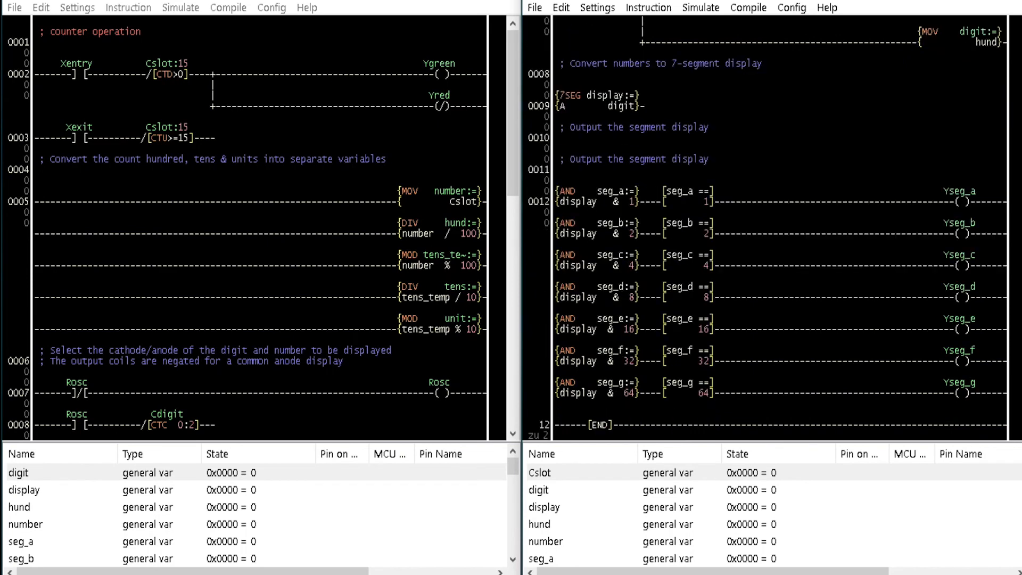